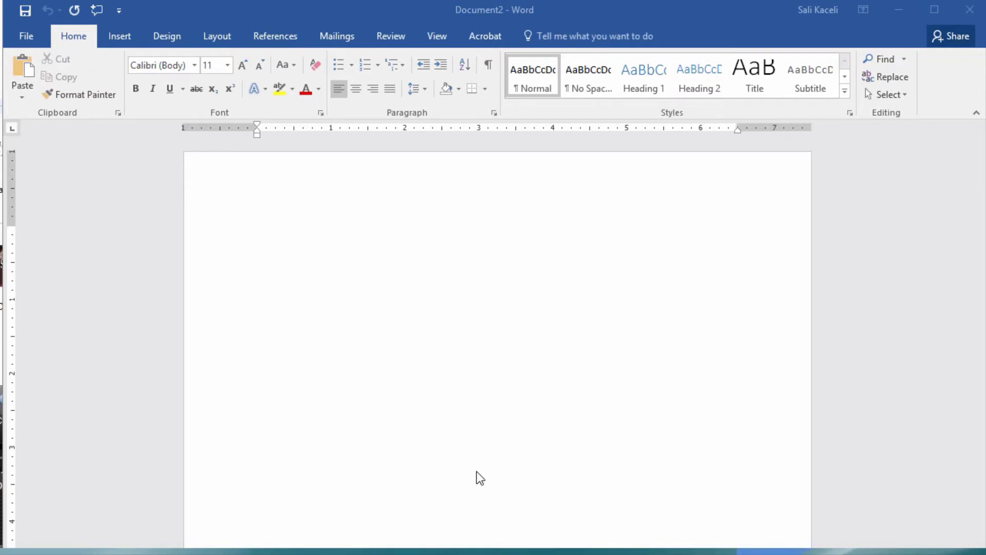
mouse_move(458, 468)
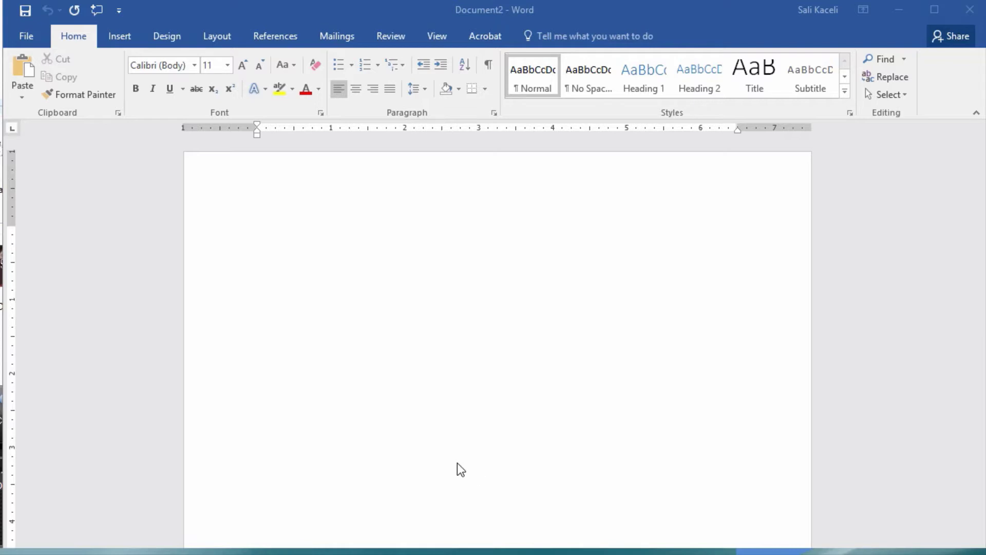
mouse_move(195, 76)
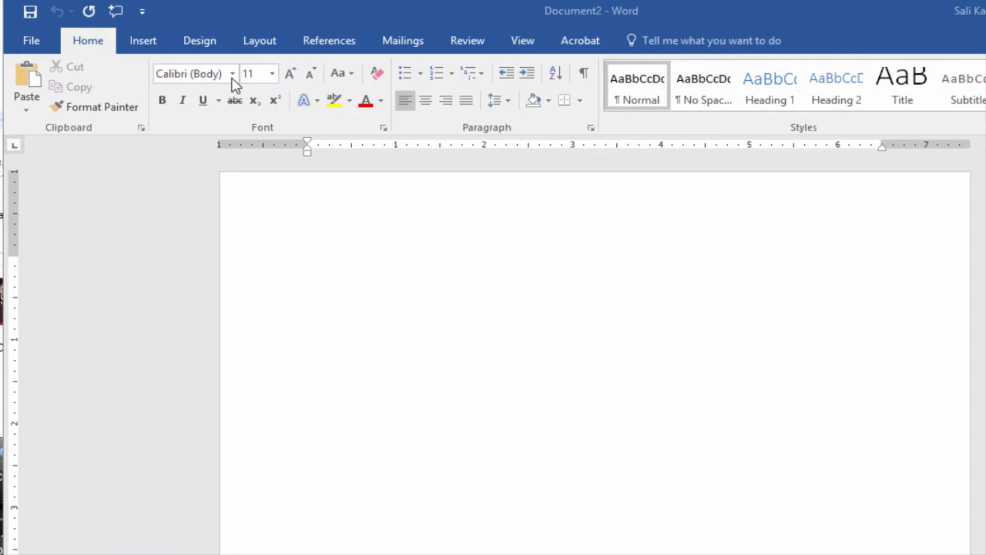
mouse_move(288, 180)
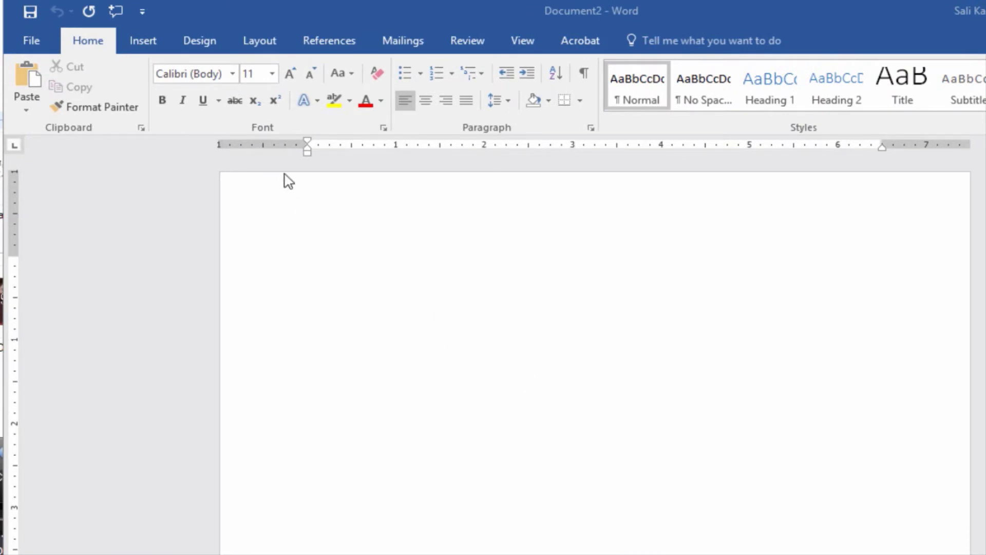
mouse_move(128, 100)
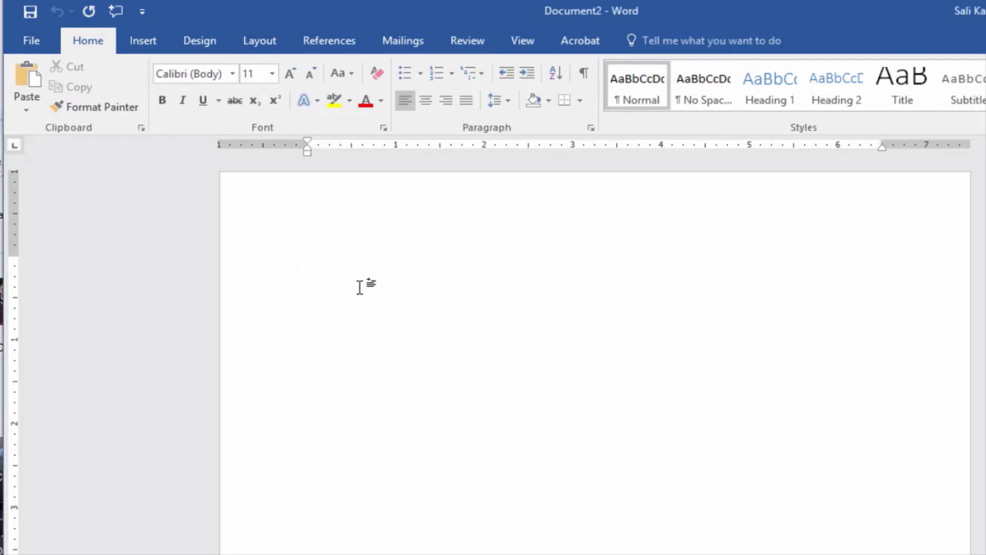
mouse_move(396, 151)
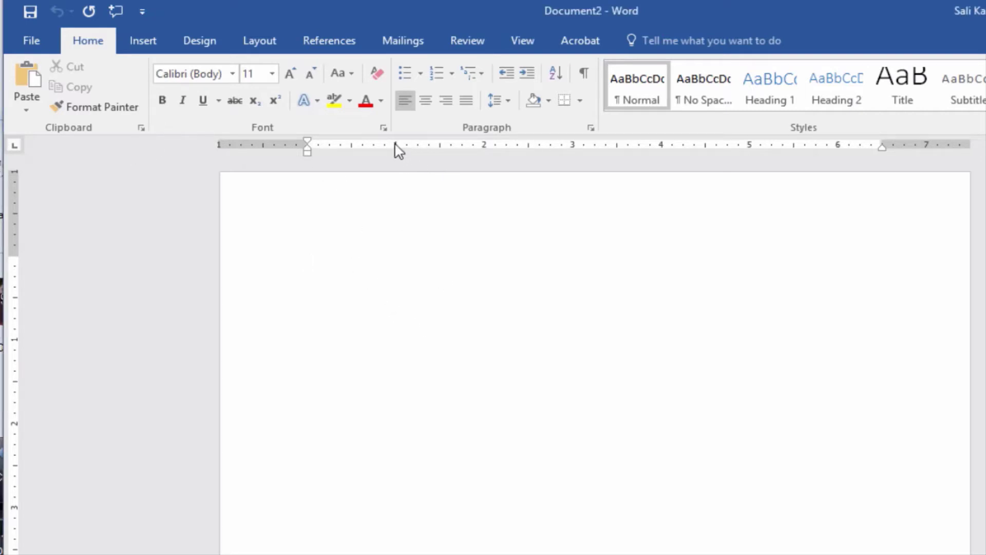
Step: Make Arial 12 pt the default font for all documents based on Normal.dotm
click(308, 263)
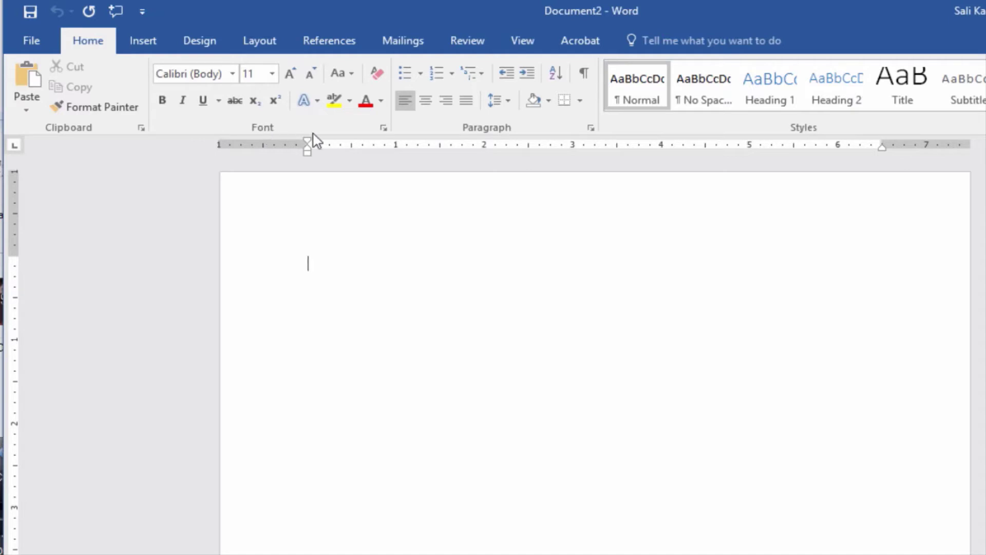
mouse_move(382, 127)
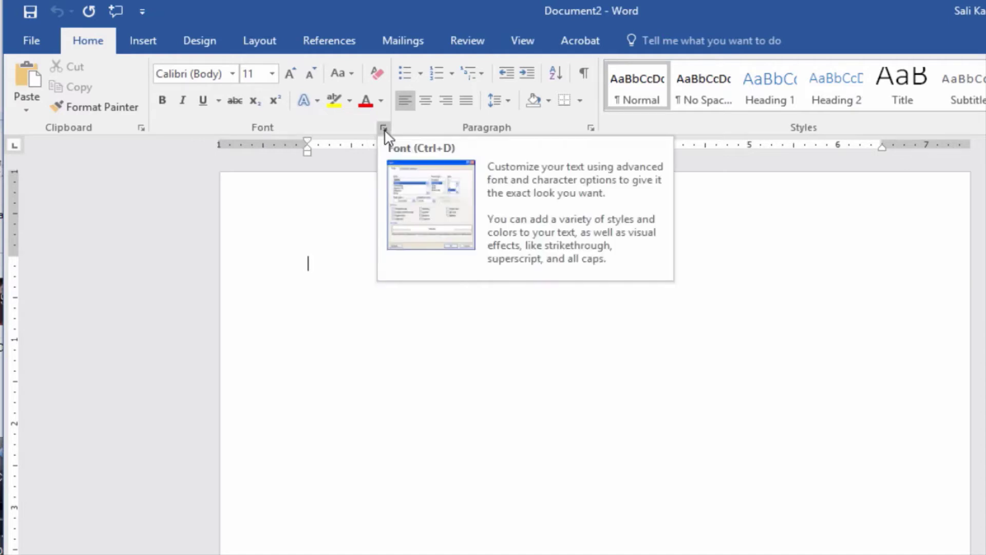
click(383, 128)
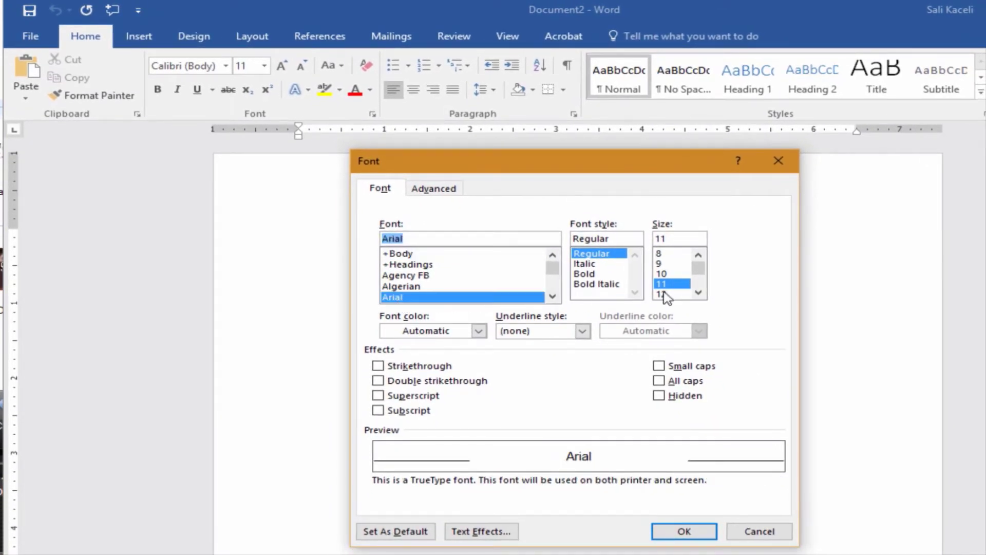
click(671, 294)
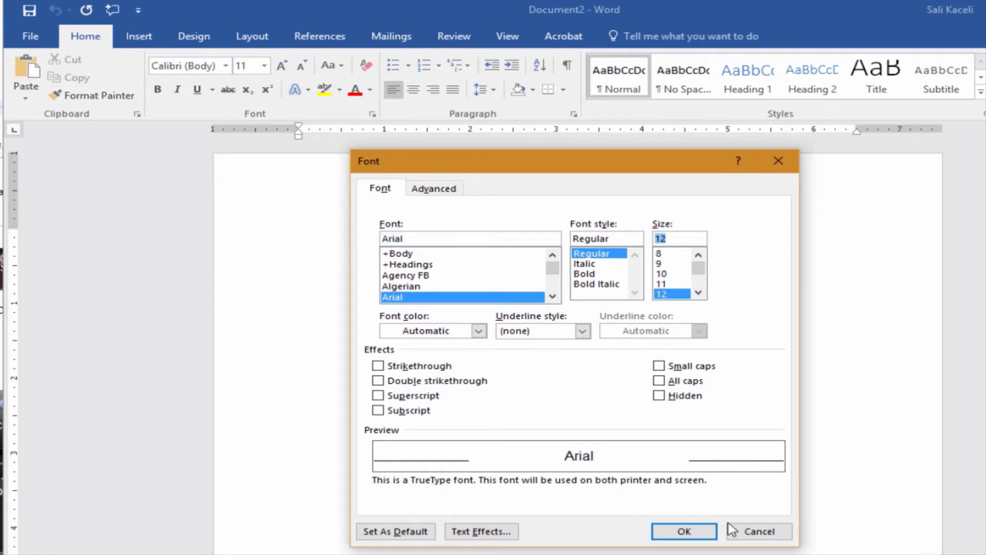
mouse_move(401, 551)
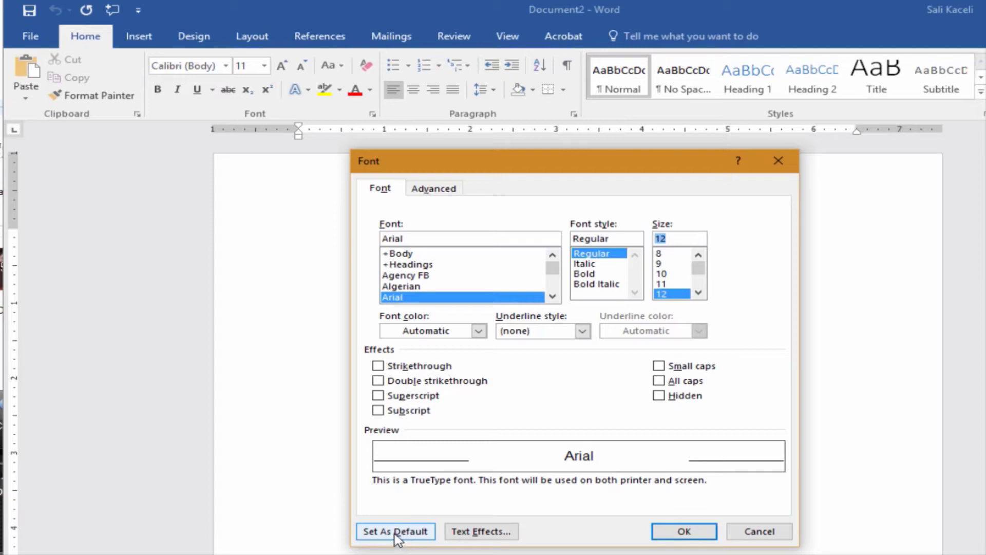
click(395, 531)
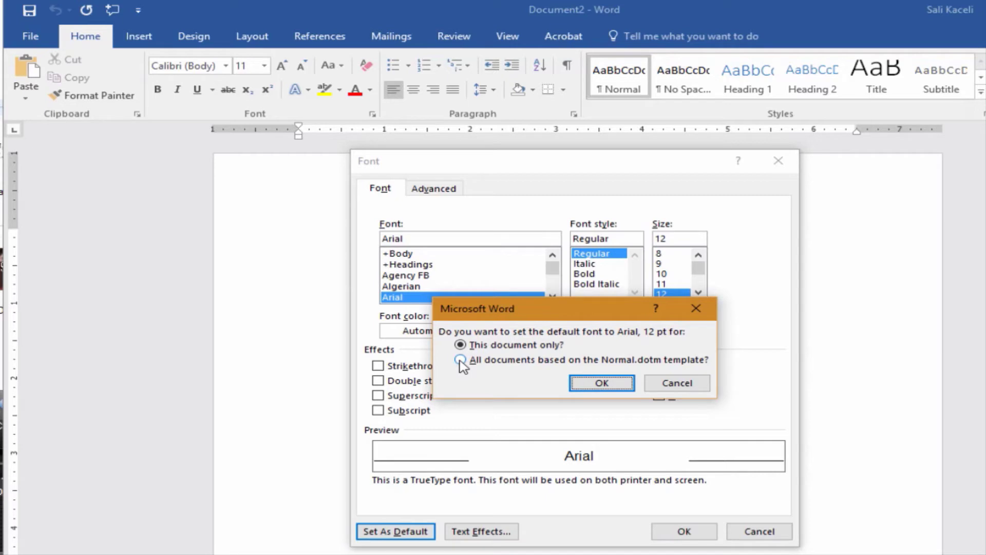
click(602, 382)
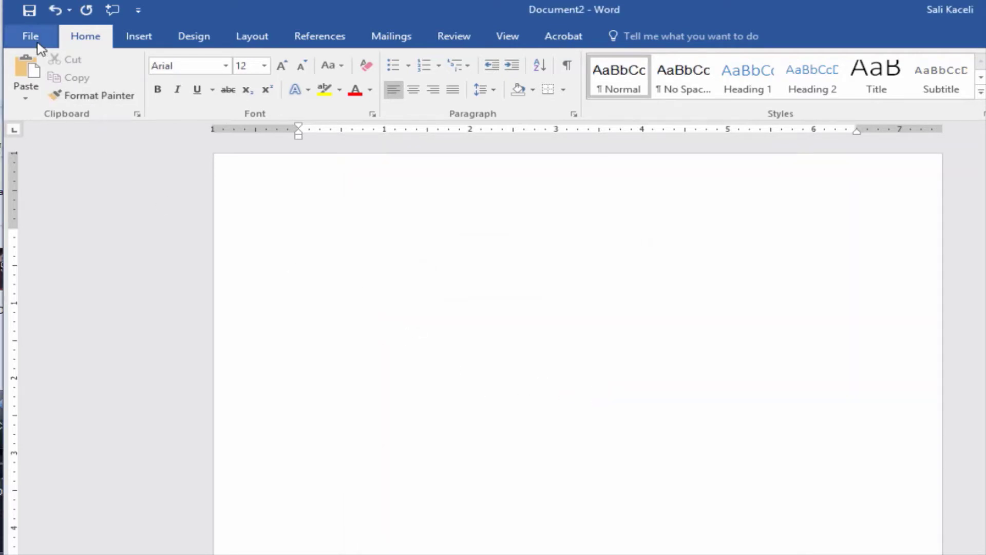
Step: Create a new blank document from File > New to check it starts in Arial 12
click(32, 36)
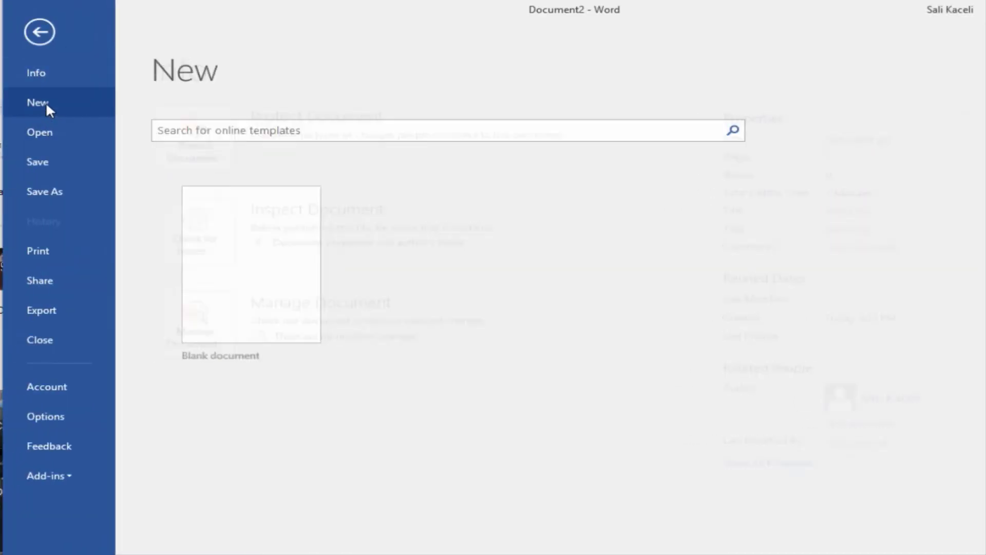
click(249, 266)
text(rgerertetrert)
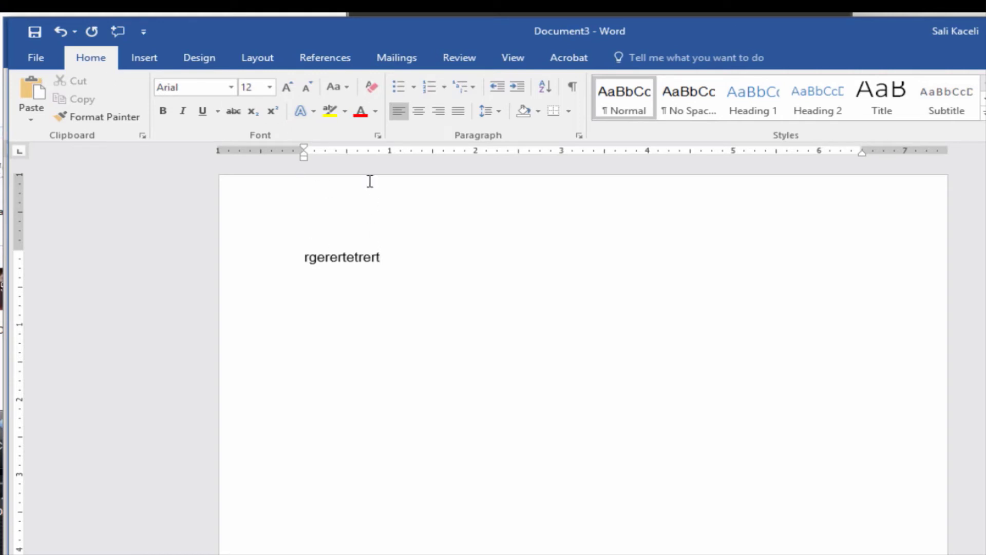
mouse_move(378, 135)
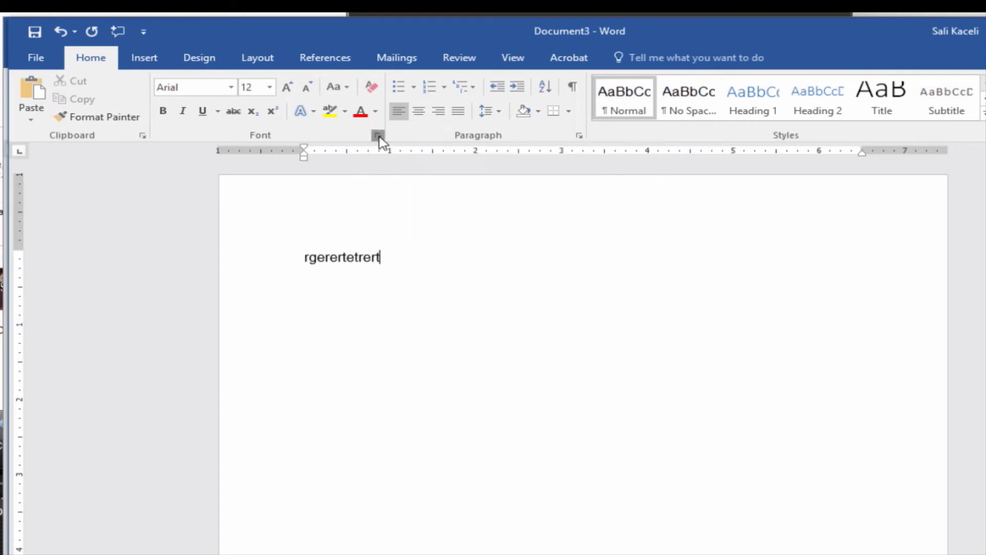
Step: Revert the default font to Calibri 11 pt for all documents based on Normal.dotm
click(377, 134)
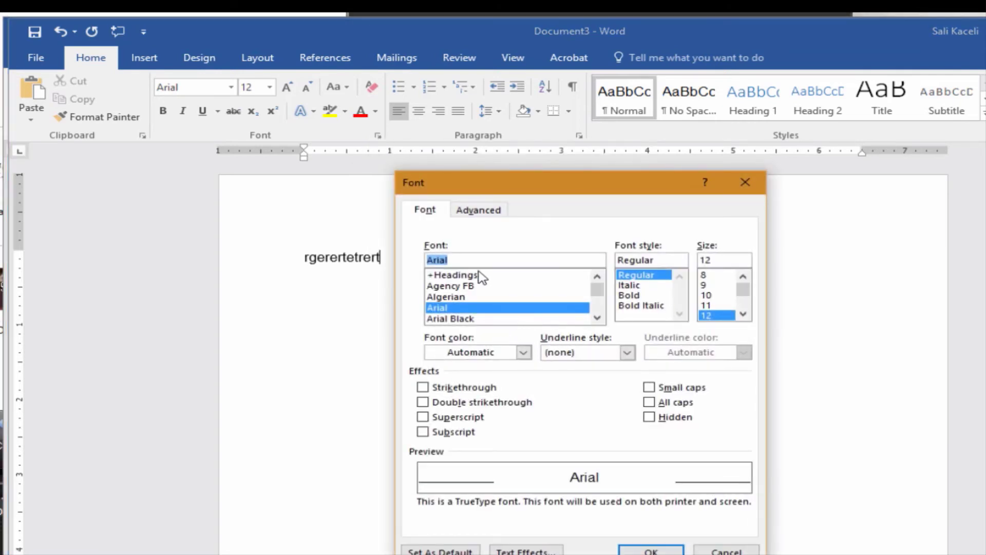
text(c)
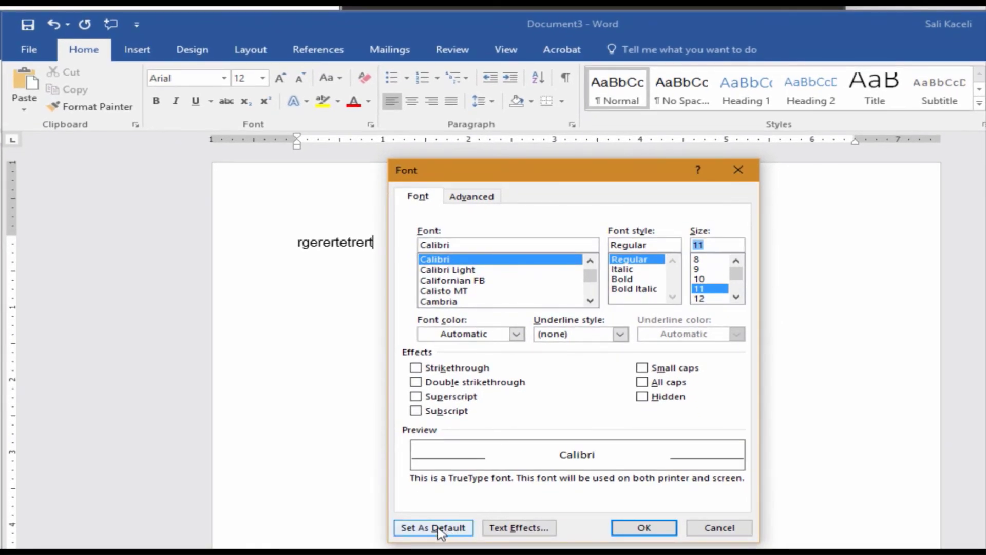
click(433, 528)
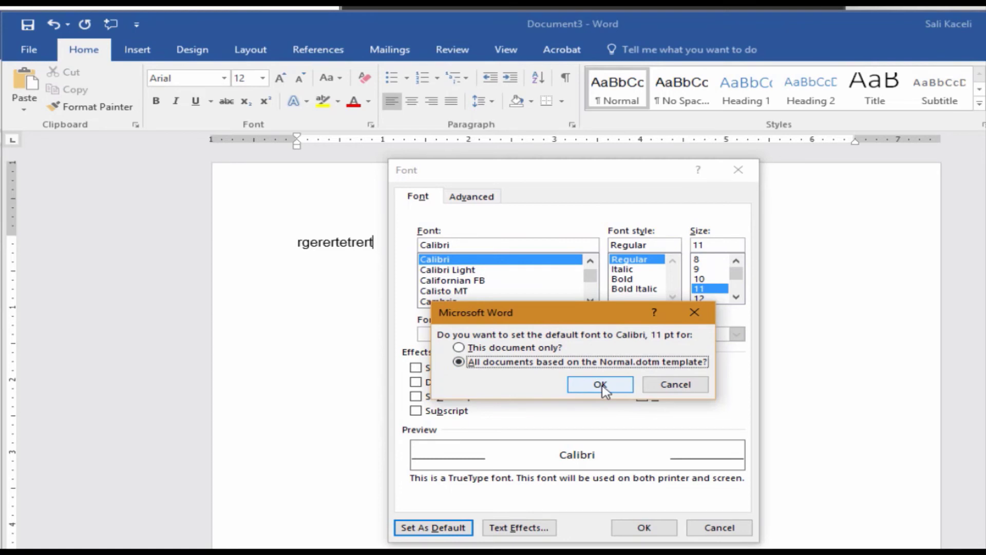
click(600, 384)
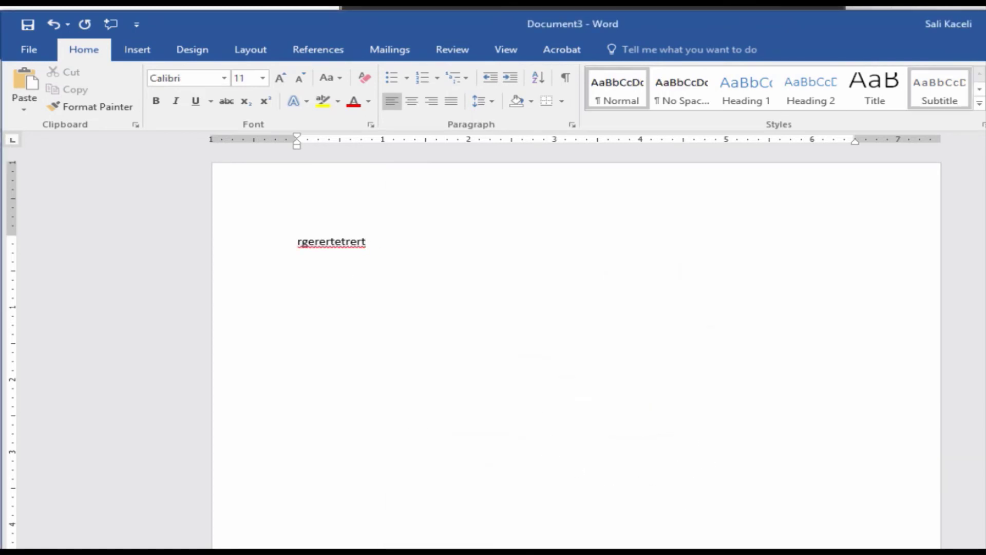
Step: Start another blank document to confirm it now defaults to Calibri 11
click(29, 49)
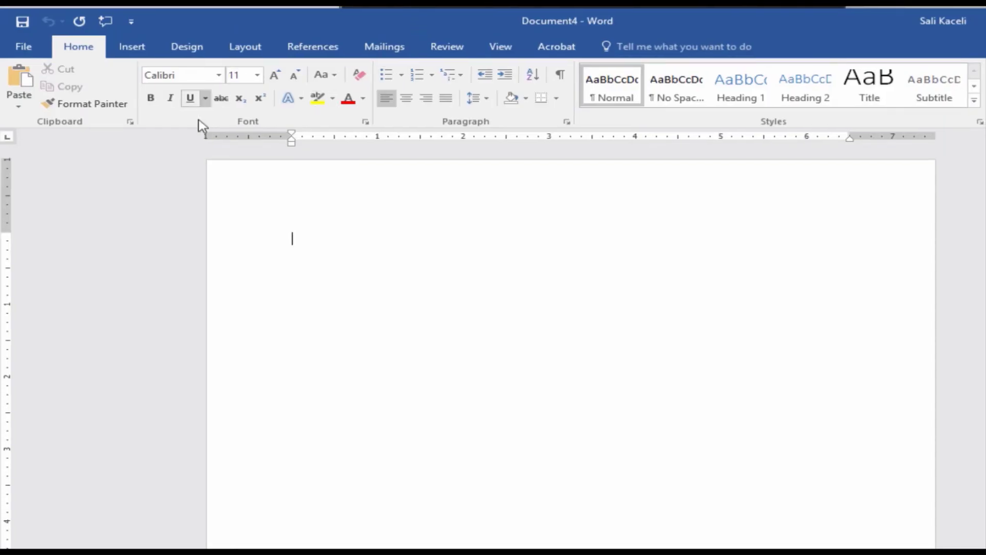
mouse_move(200, 84)
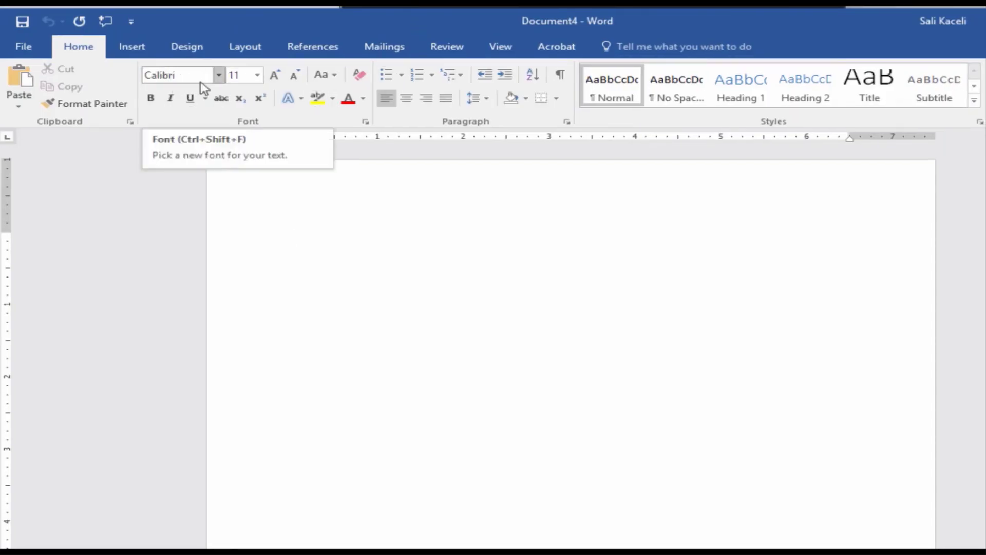